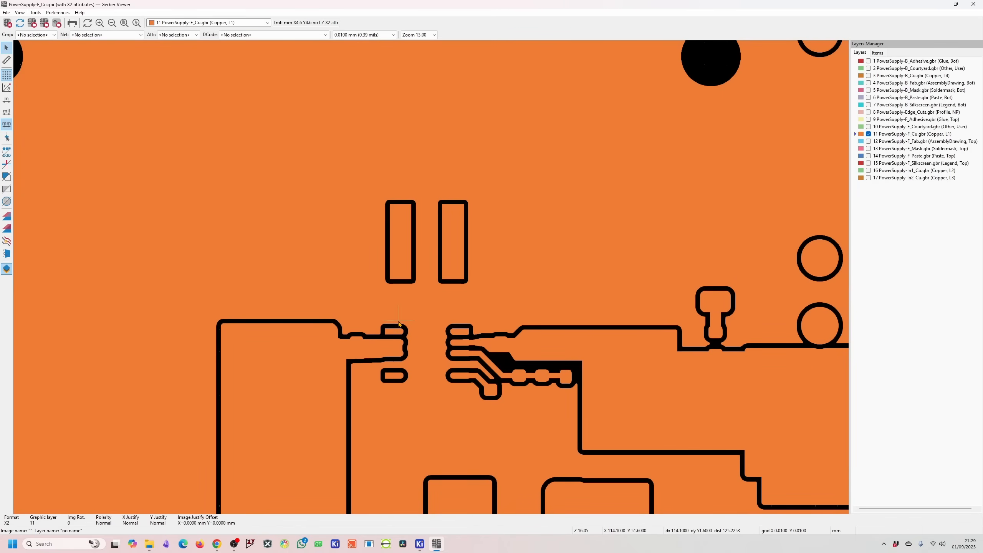
mouse_move(448, 219)
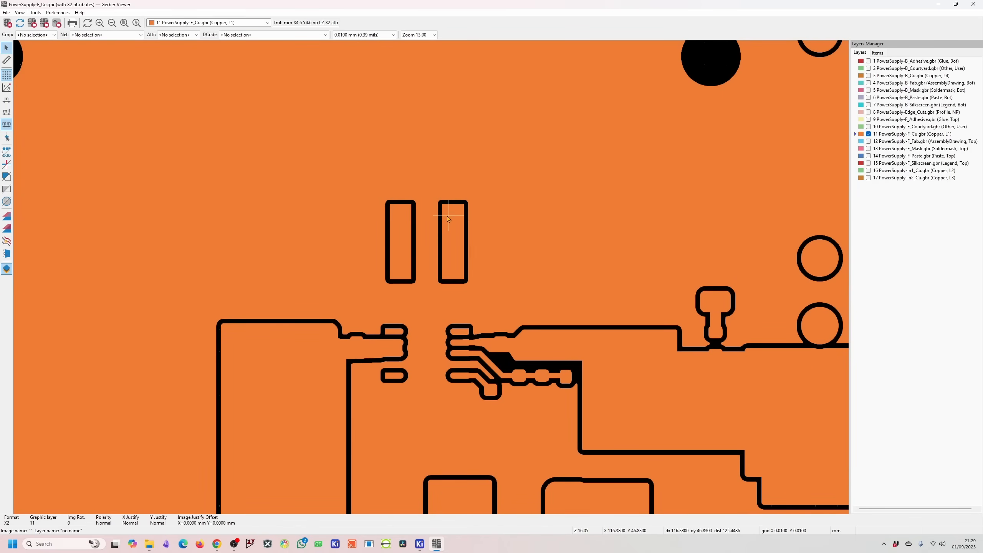
mouse_move(394, 279)
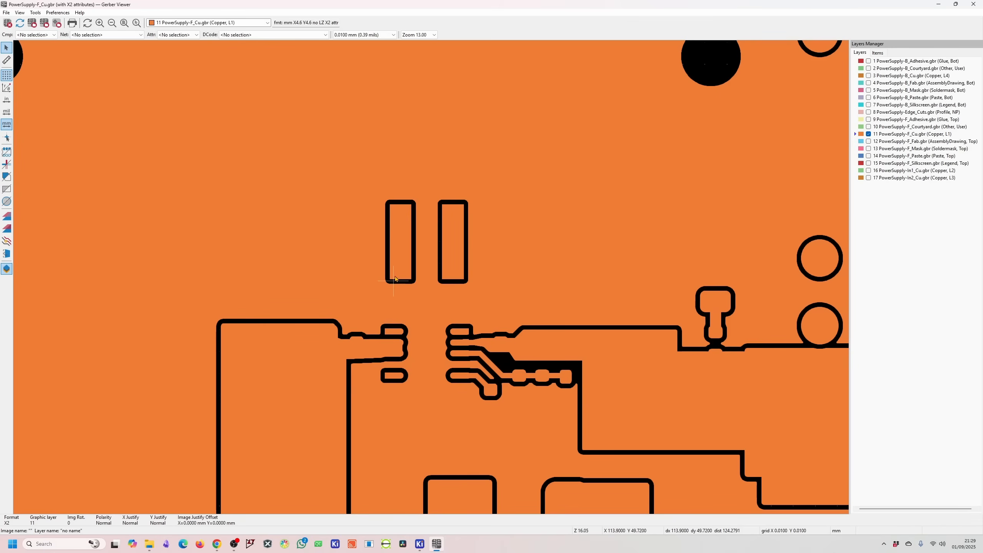
mouse_move(463, 336)
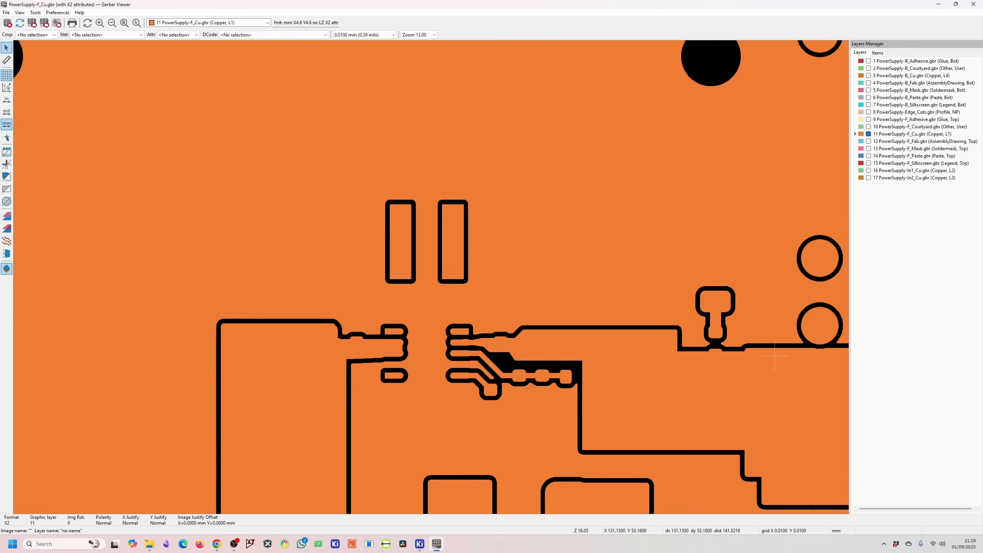
mouse_move(407, 296)
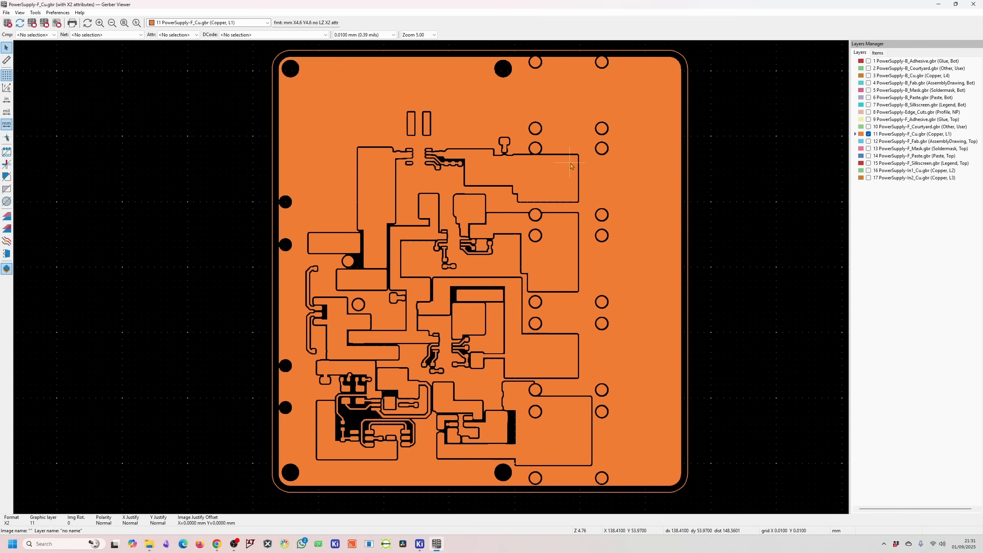
mouse_move(567, 183)
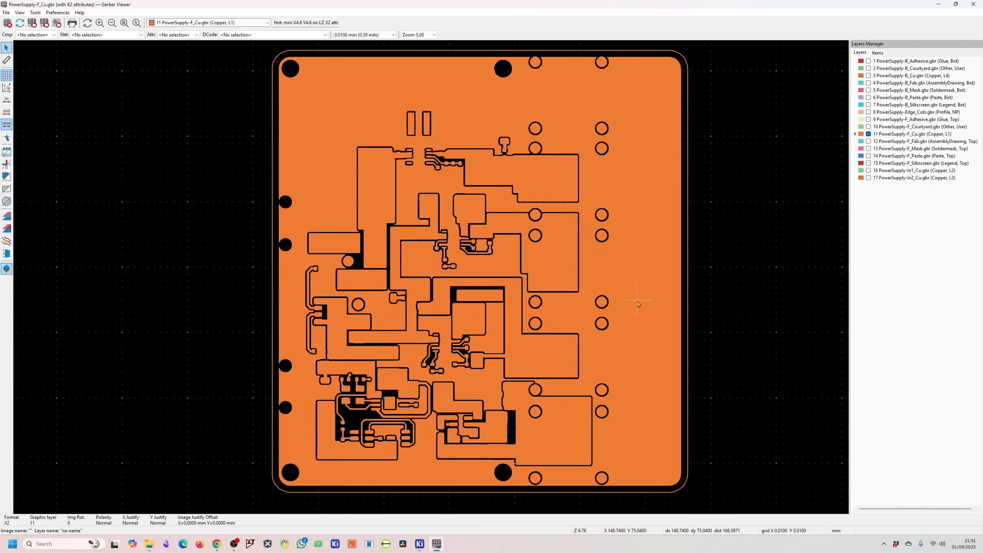
mouse_move(596, 375)
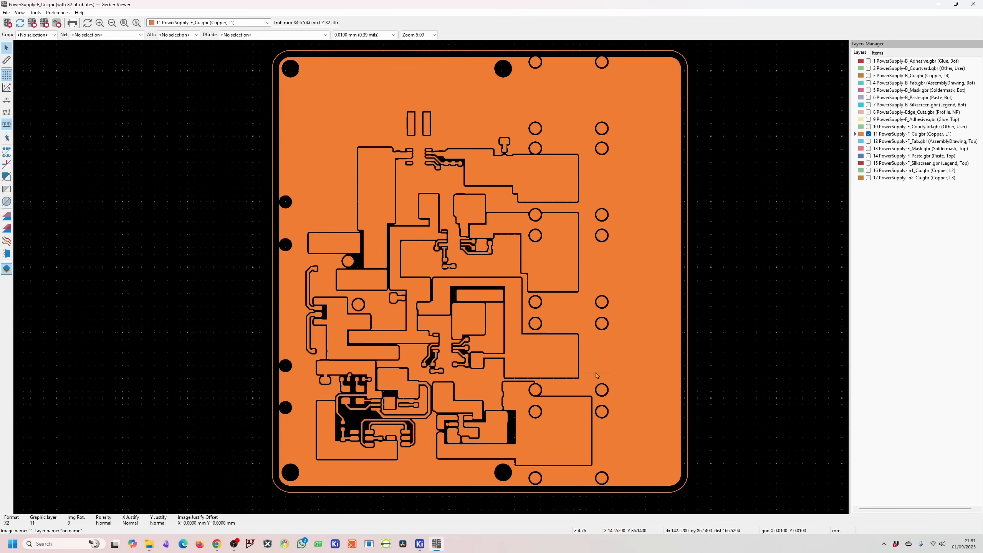
mouse_move(592, 360)
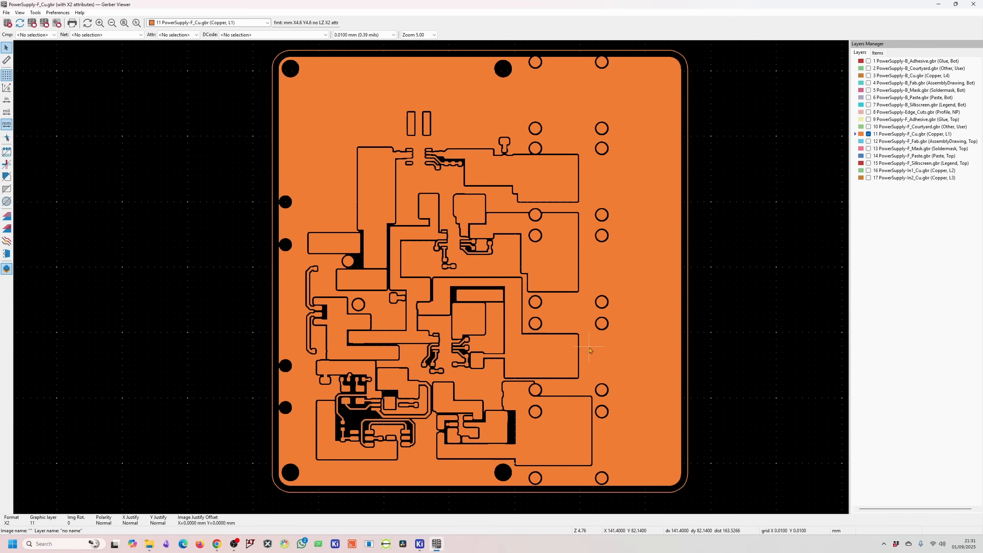
mouse_move(592, 350)
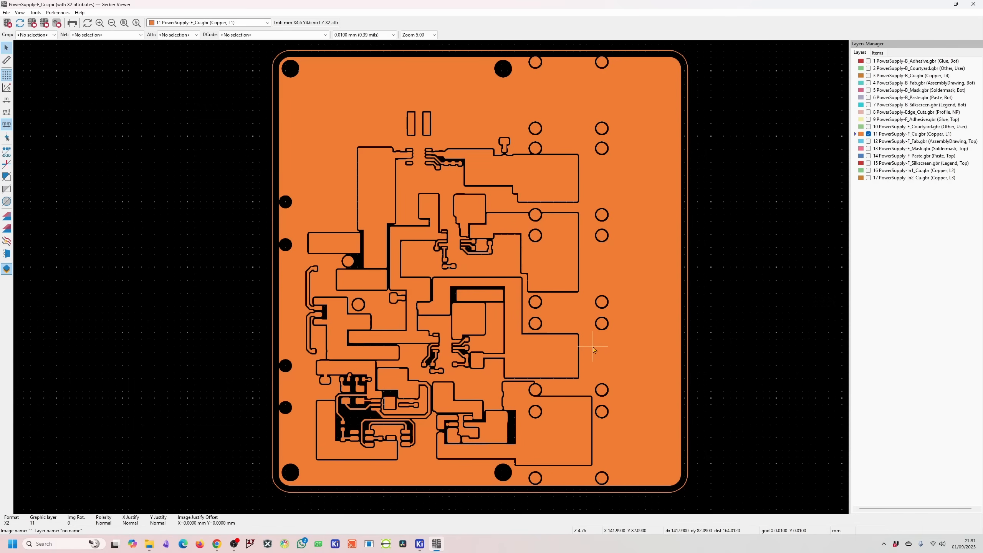
mouse_move(594, 350)
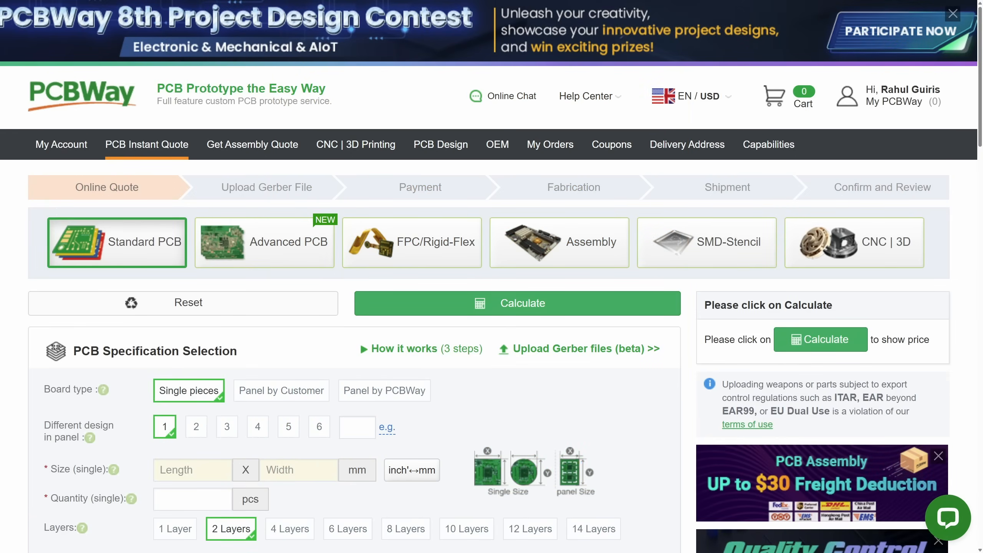
mouse_move(821, 340)
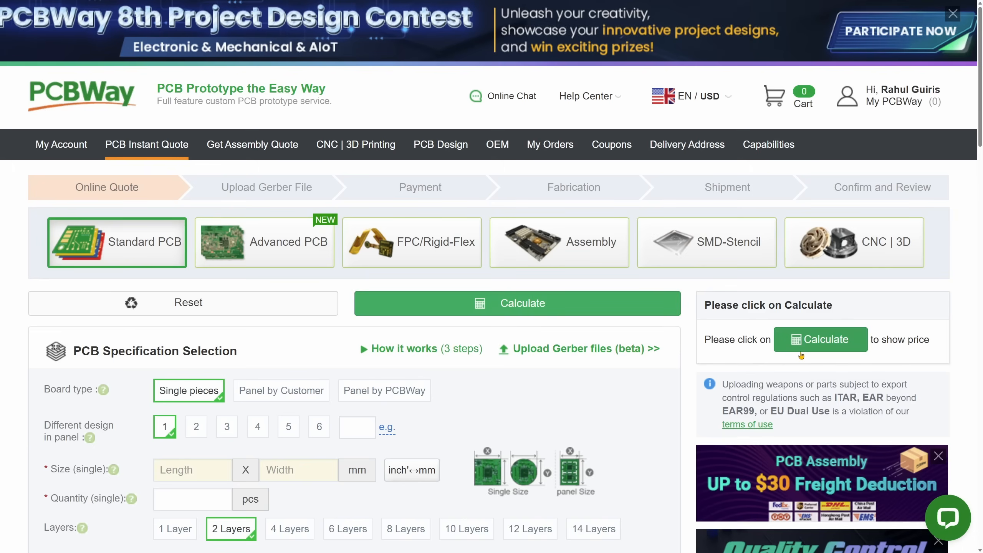
mouse_move(678, 333)
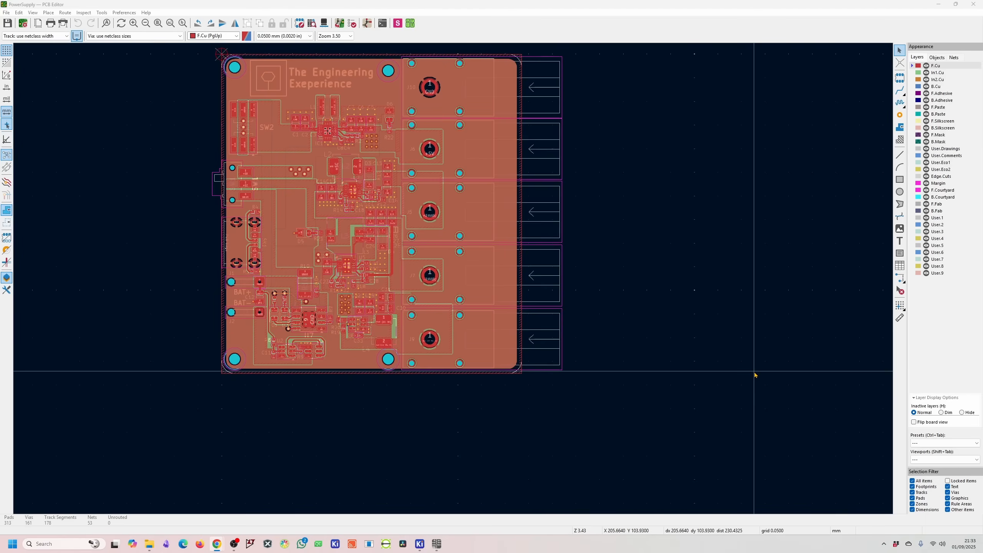
mouse_move(632, 353)
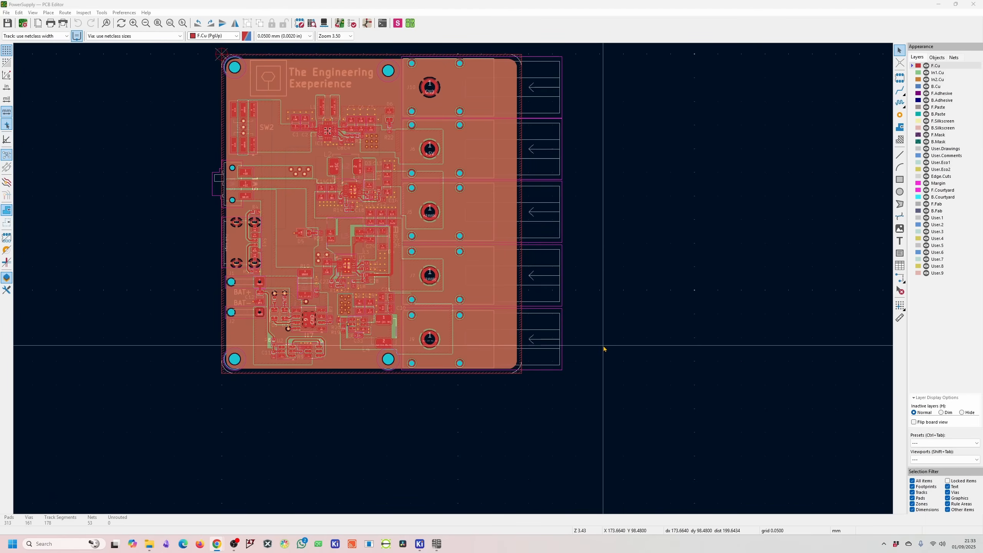
mouse_move(605, 347)
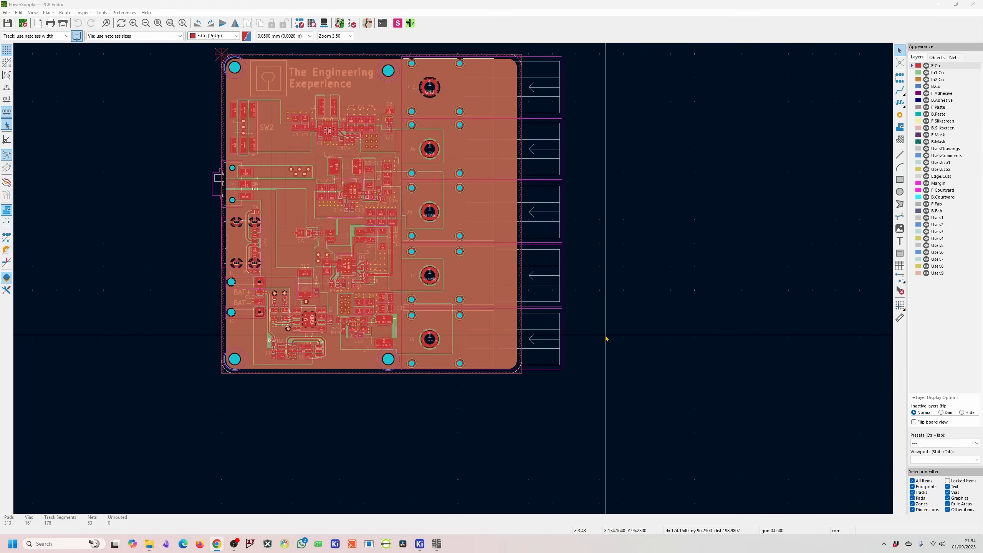
mouse_move(608, 333)
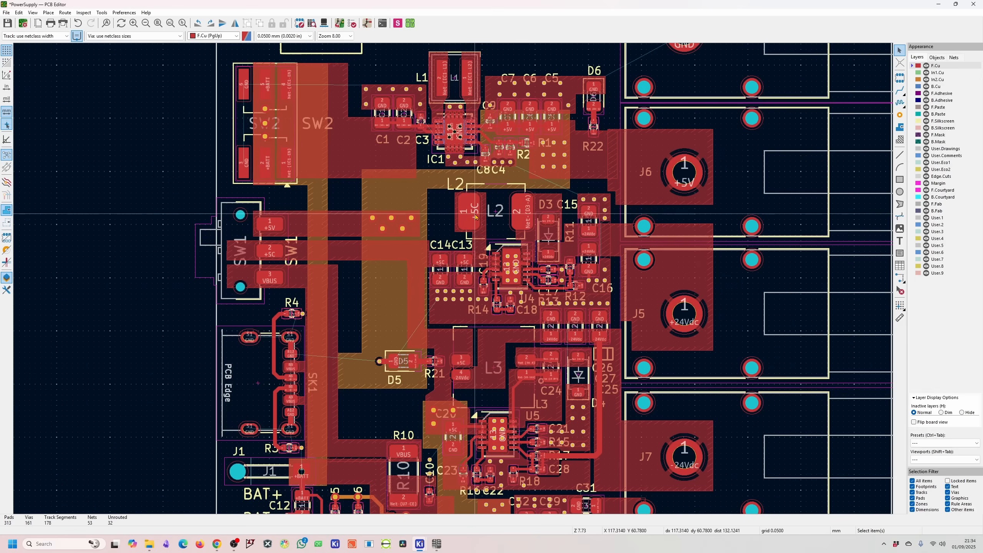
Step: Bring up the GND copper pour's zone properties and locate its priority level setting
scroll(down, 3)
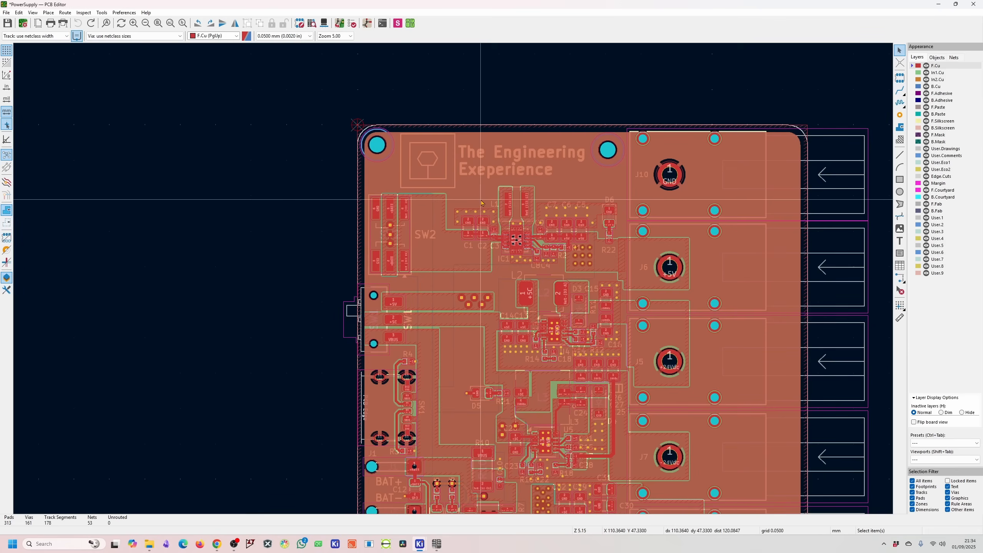
double_click(477, 188)
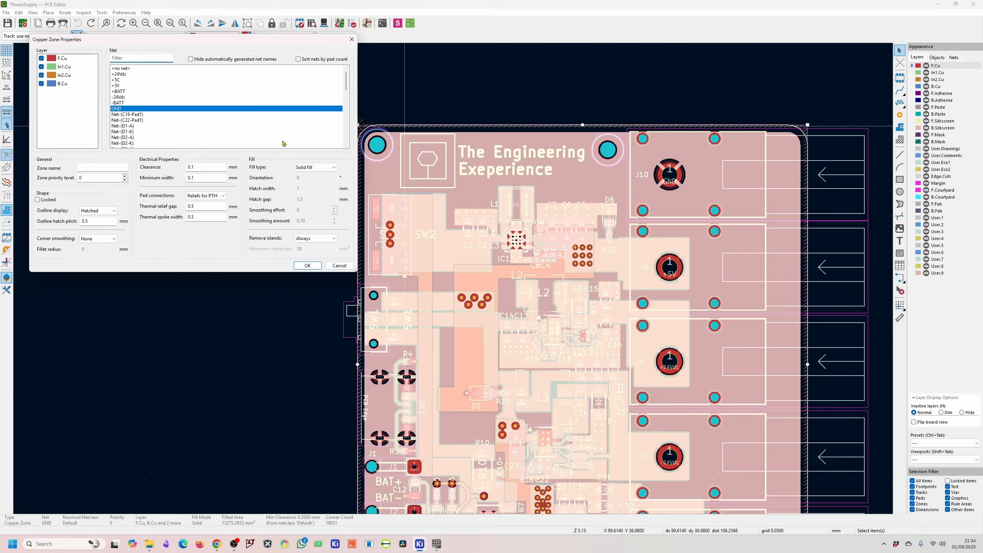
drag(57, 39, 323, 158)
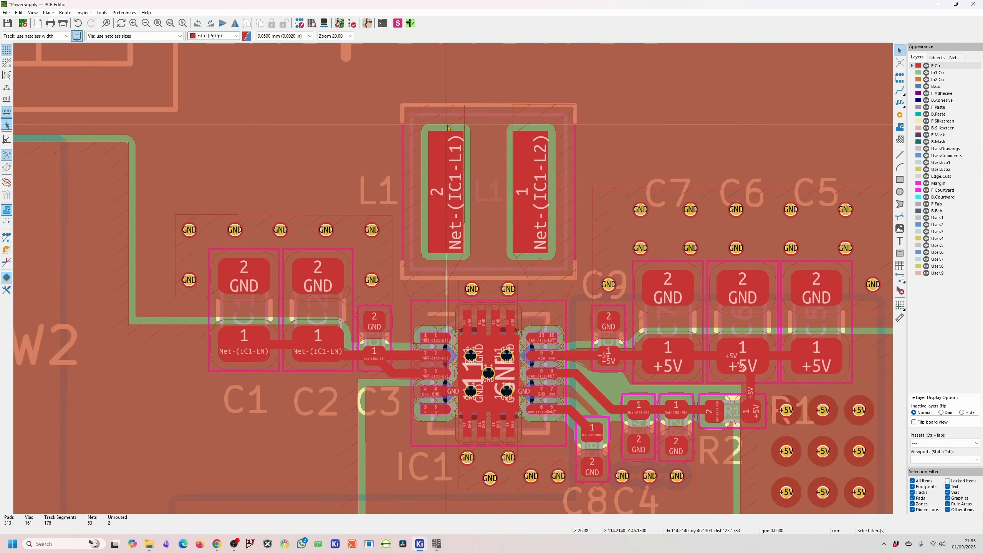
scroll(down, 3)
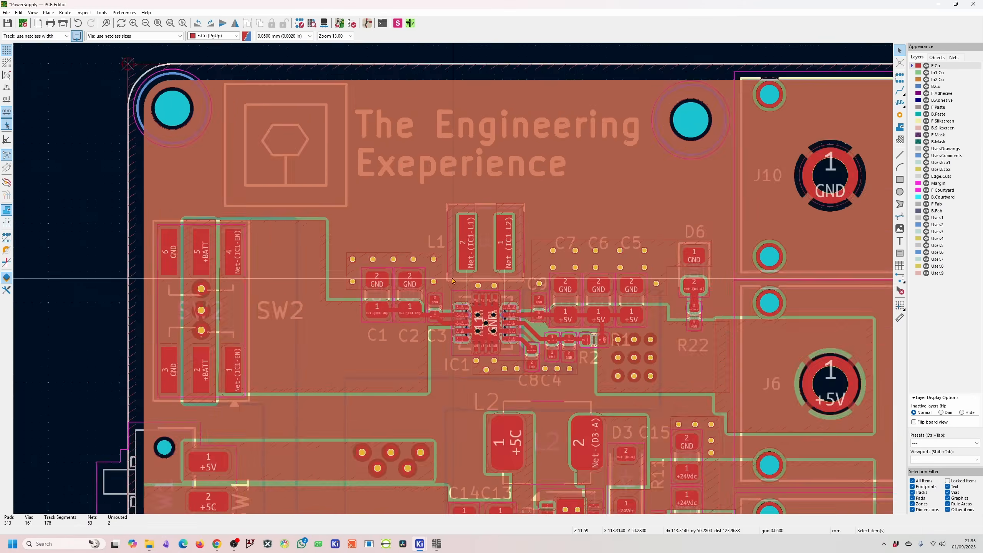
scroll(down, 3)
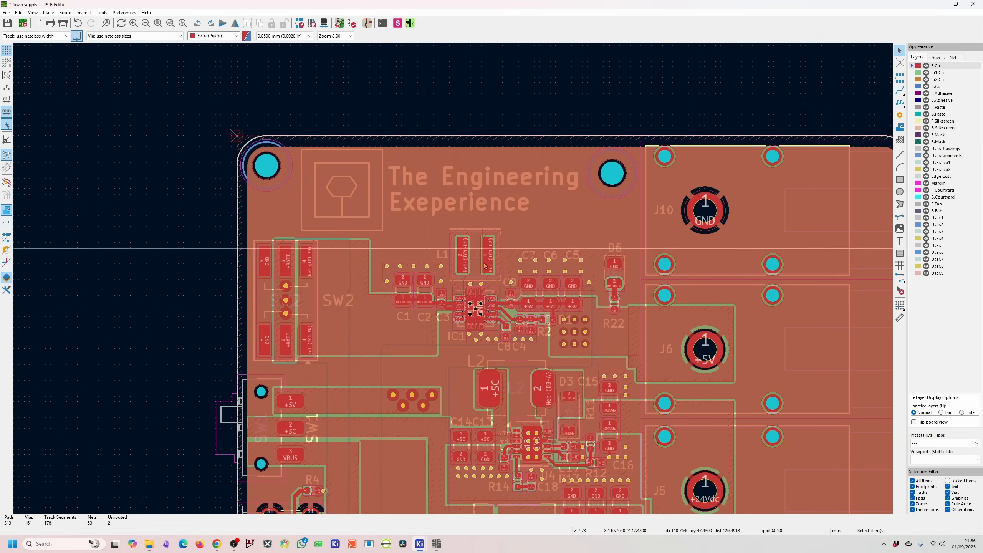
scroll(down, 3)
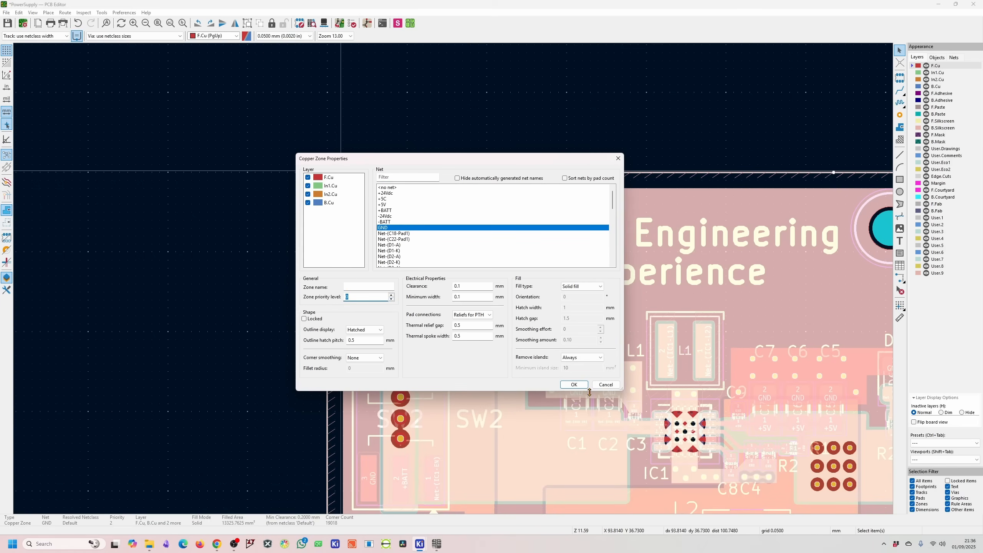
Step: Confirm the GND zone settings, keeping priority 2, so all connections route
click(572, 385)
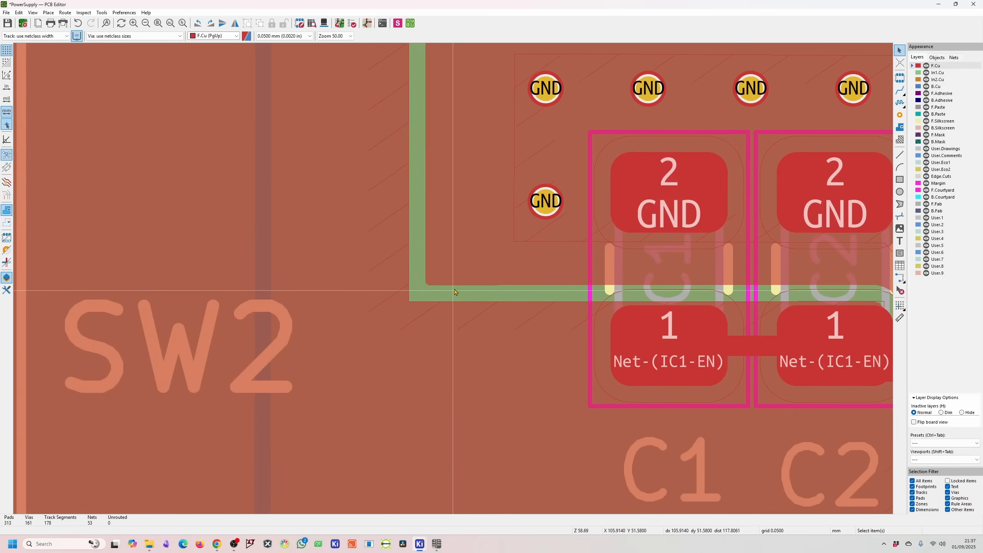
scroll(down, 3)
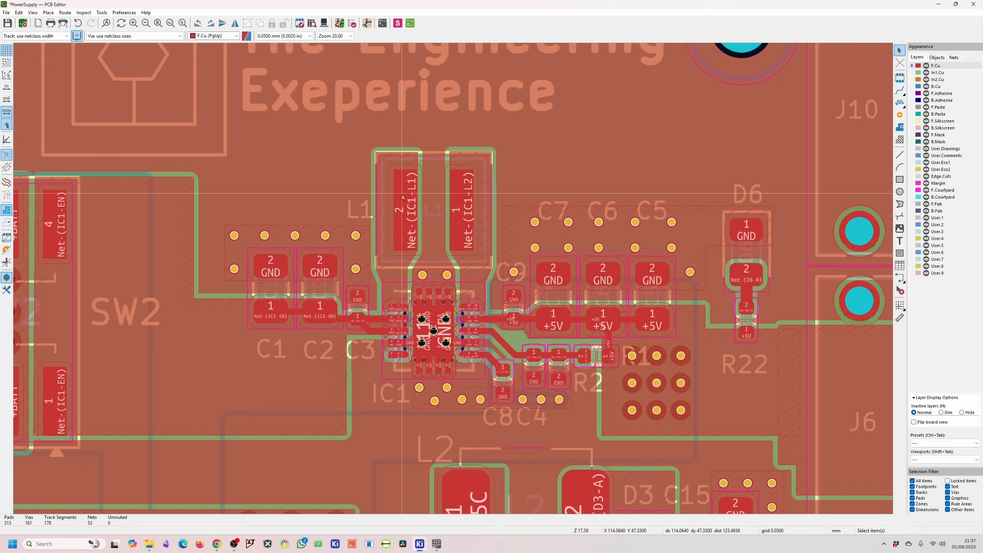
mouse_move(391, 248)
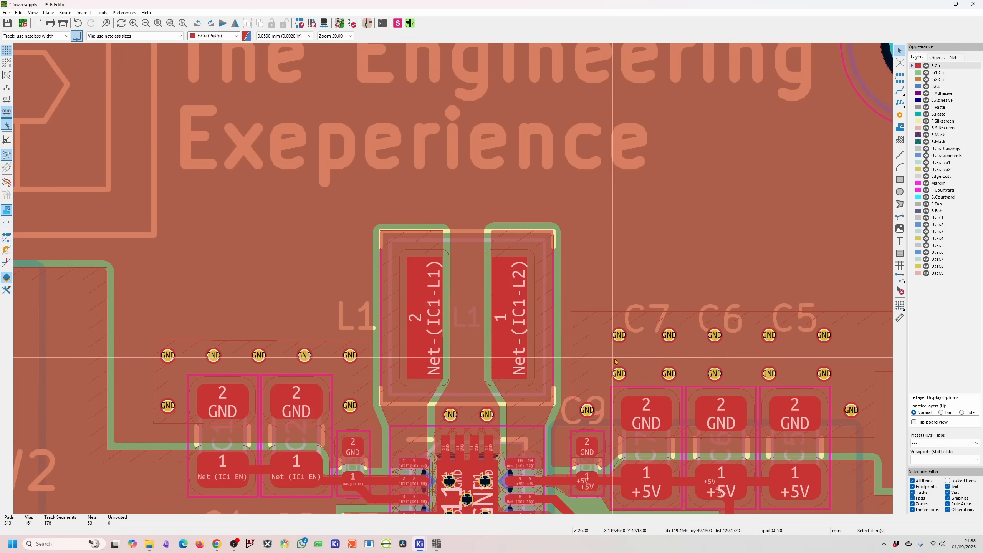
mouse_move(551, 351)
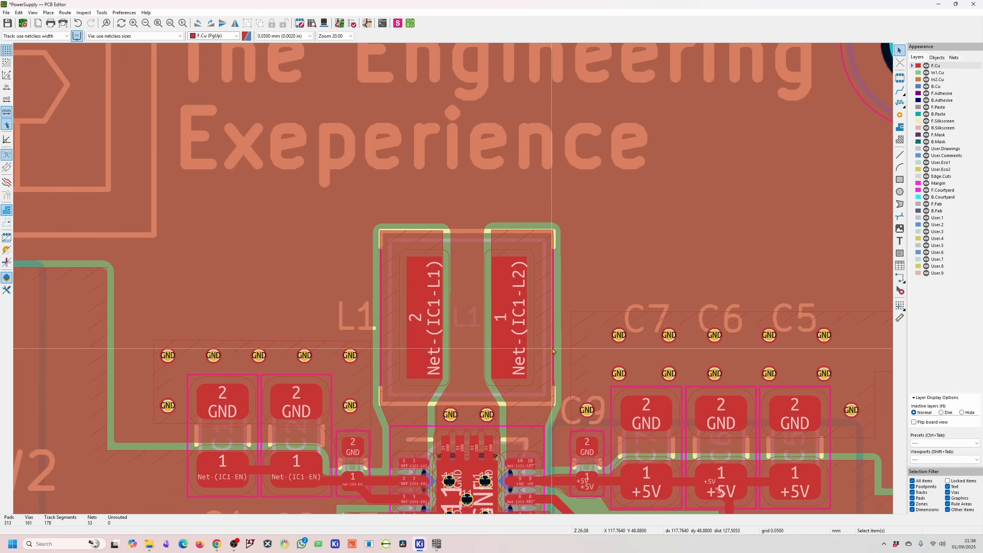
mouse_move(553, 351)
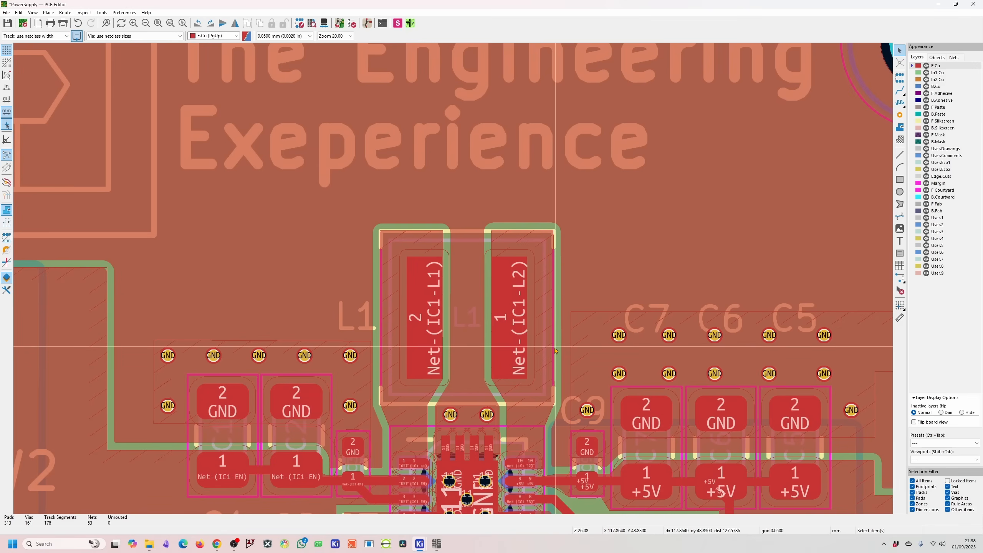
scroll(down, 3)
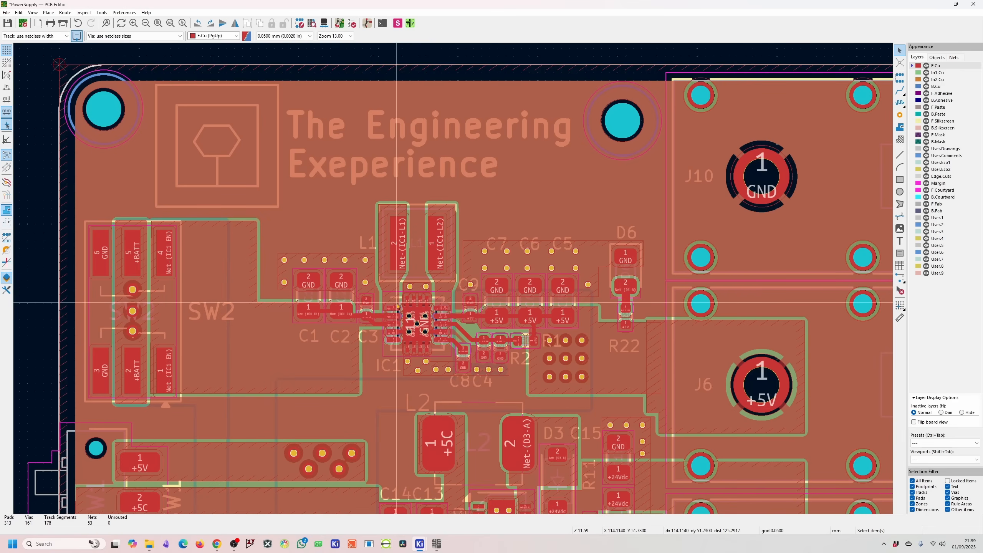
mouse_move(276, 245)
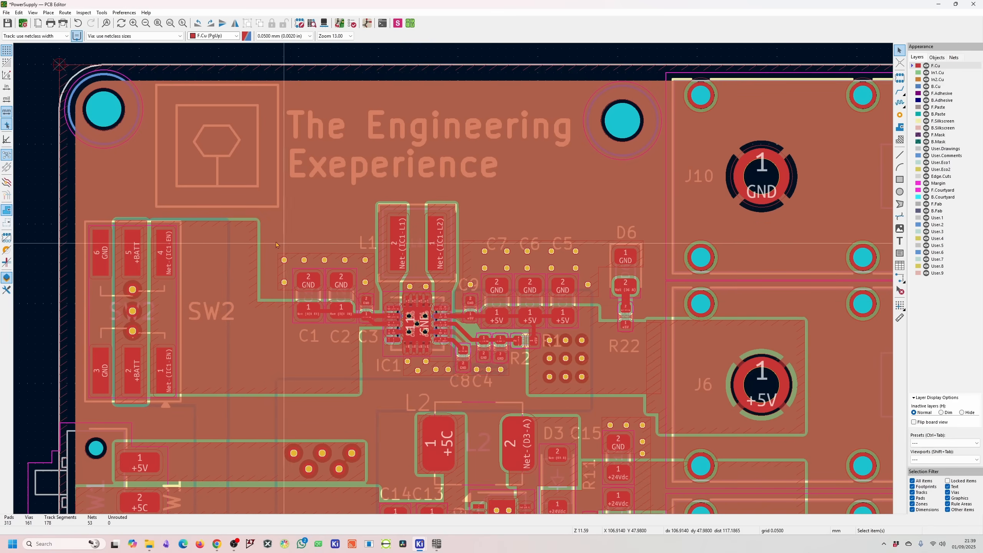
mouse_move(331, 264)
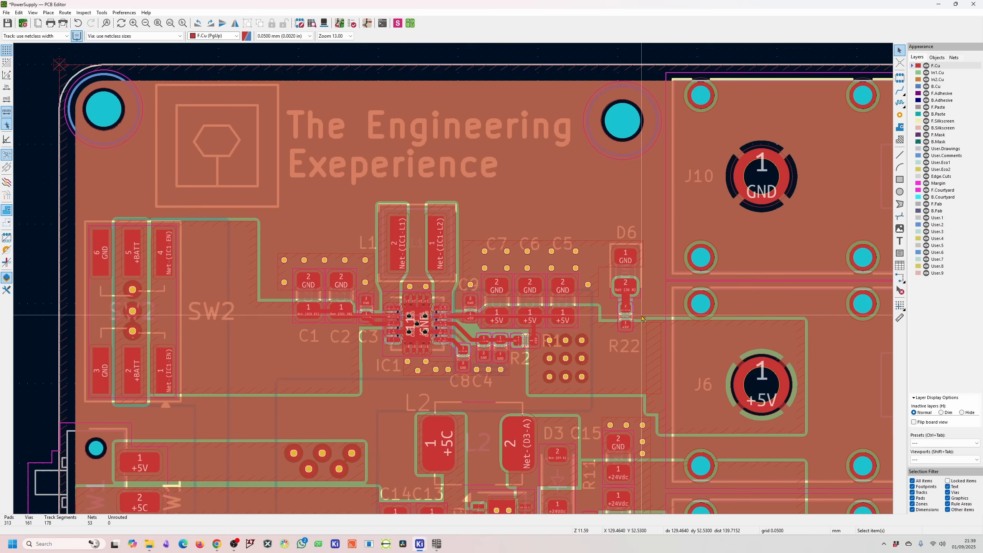
mouse_move(642, 319)
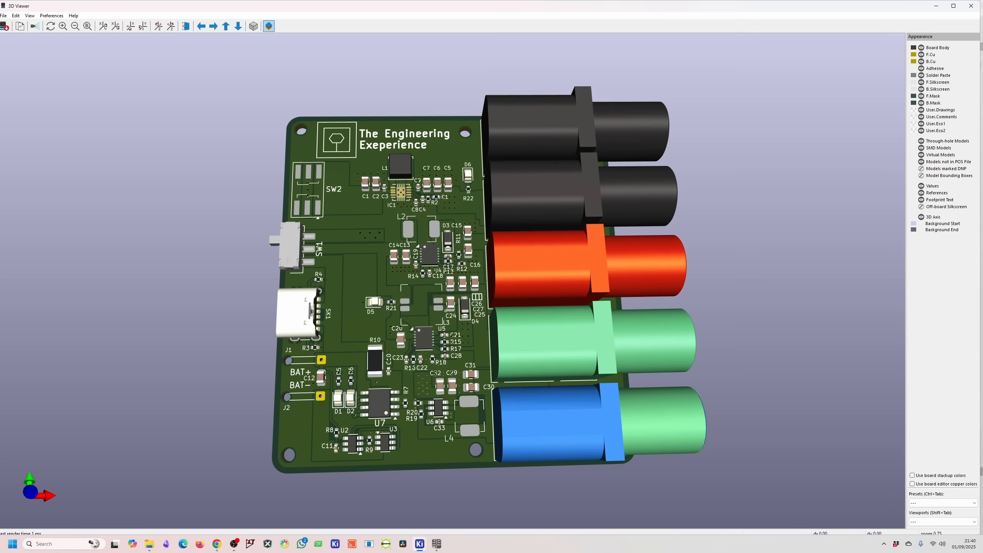
mouse_move(431, 310)
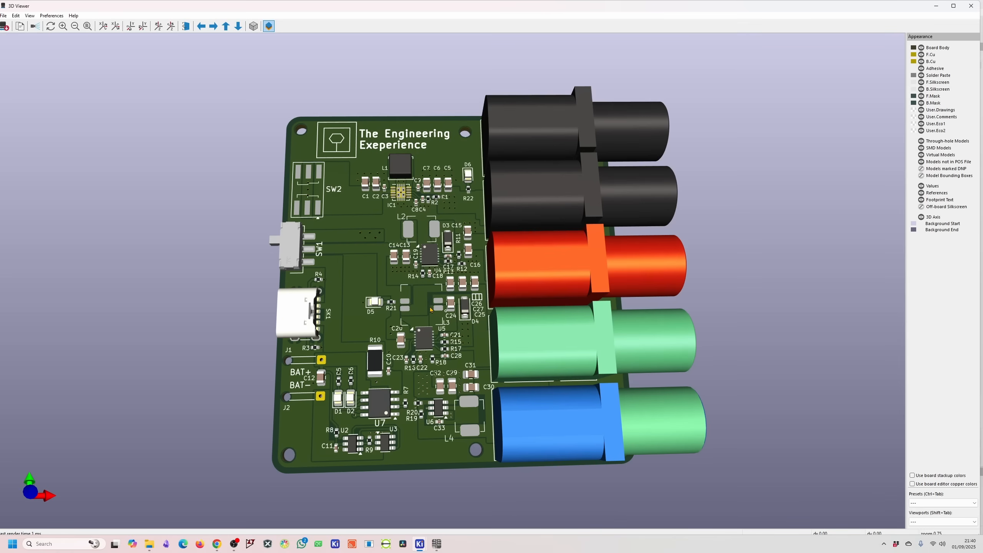
mouse_move(408, 308)
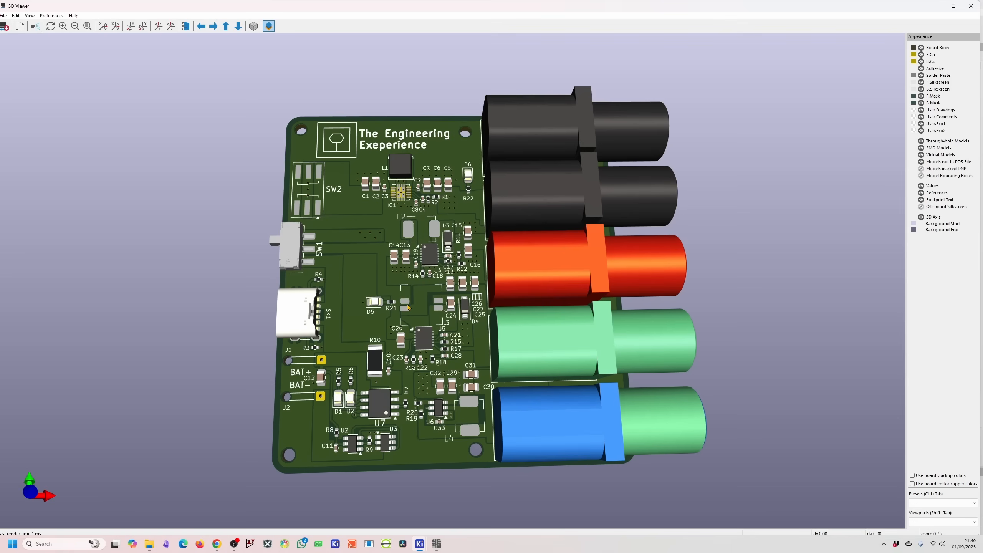